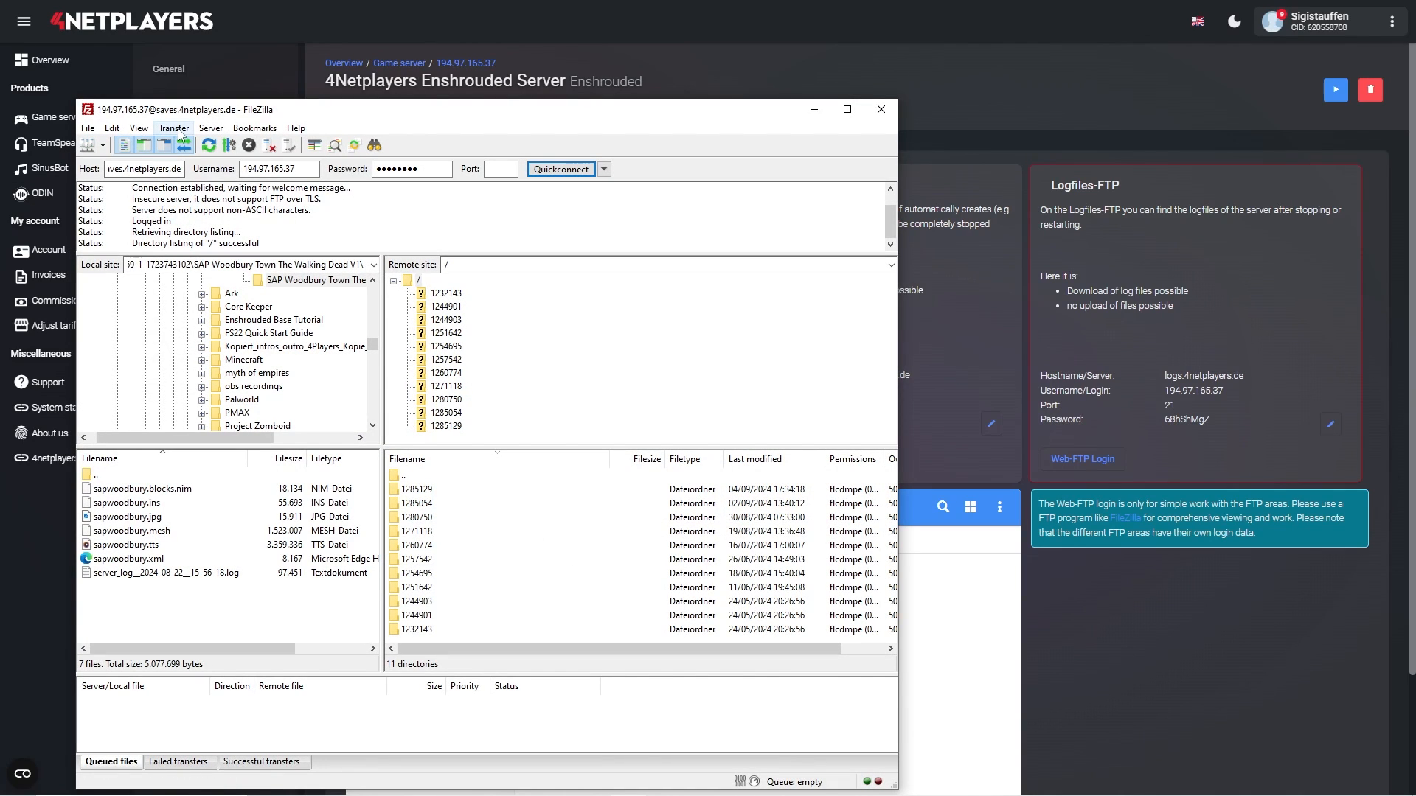
# Show the Transfer type options to verify Binary mode is selected.
pyautogui.click(174, 126)
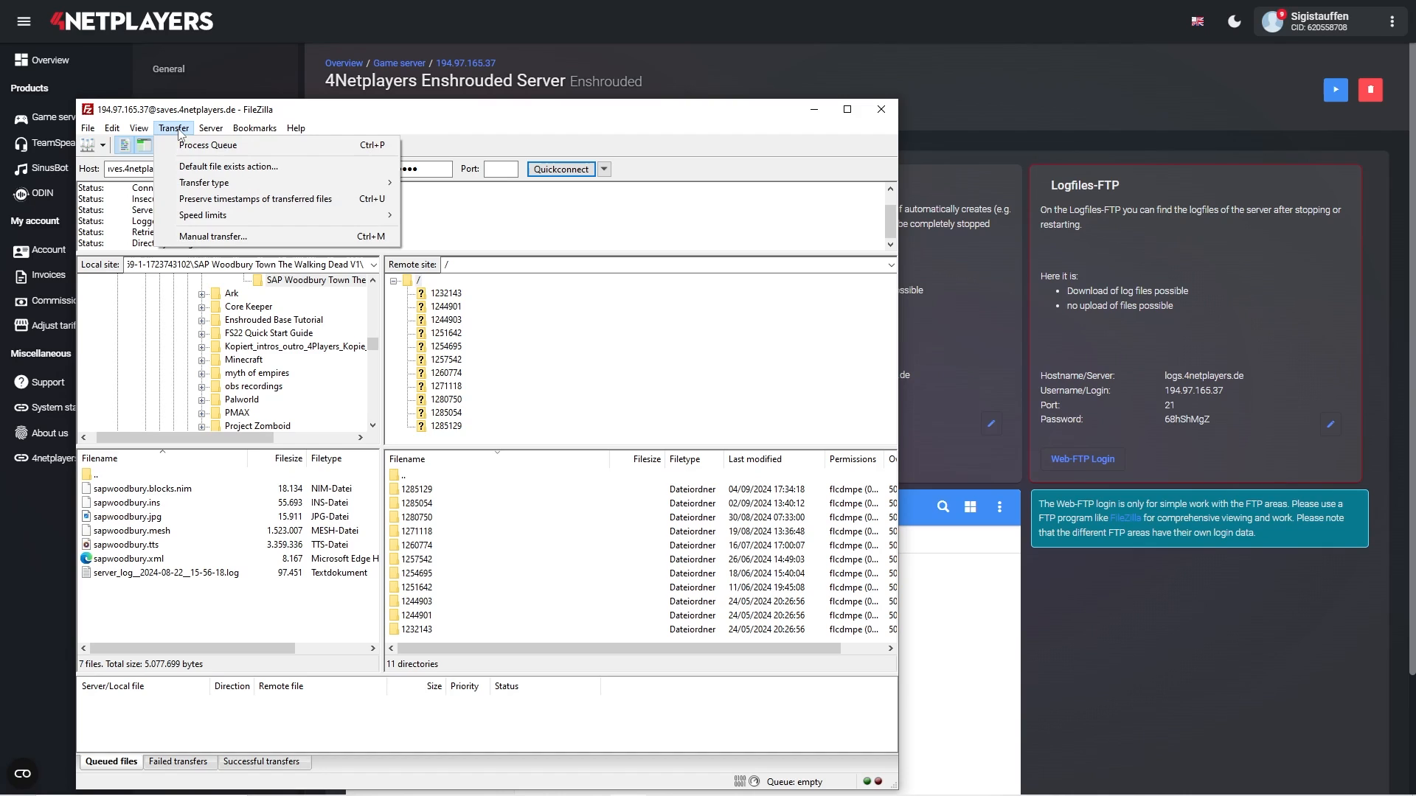
pyautogui.moveTo(205, 183)
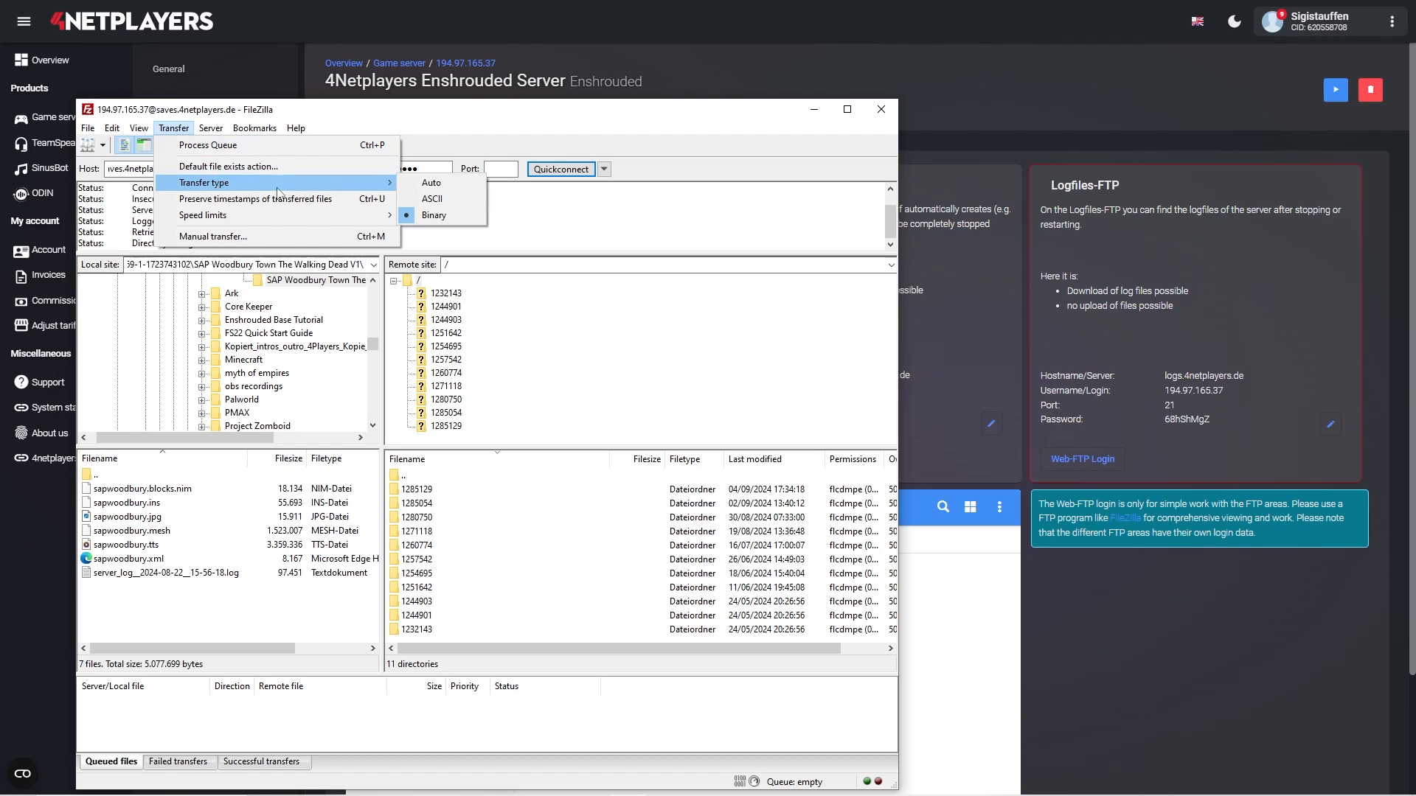
pyautogui.moveTo(433, 215)
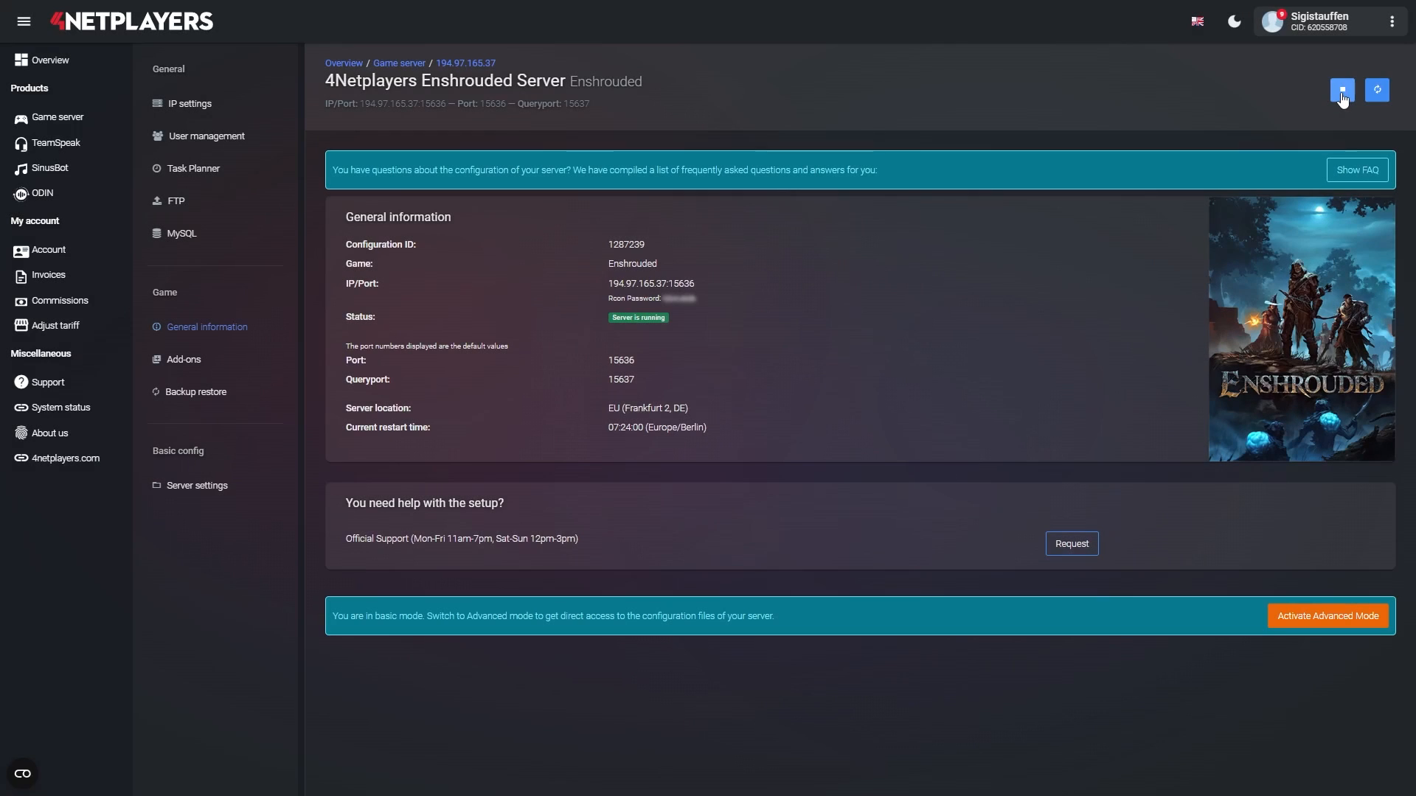
# Stop the Enshrouded server, confirm the shutdown notice, and return to FileZilla's local savegame folder.
pyautogui.click(1342, 90)
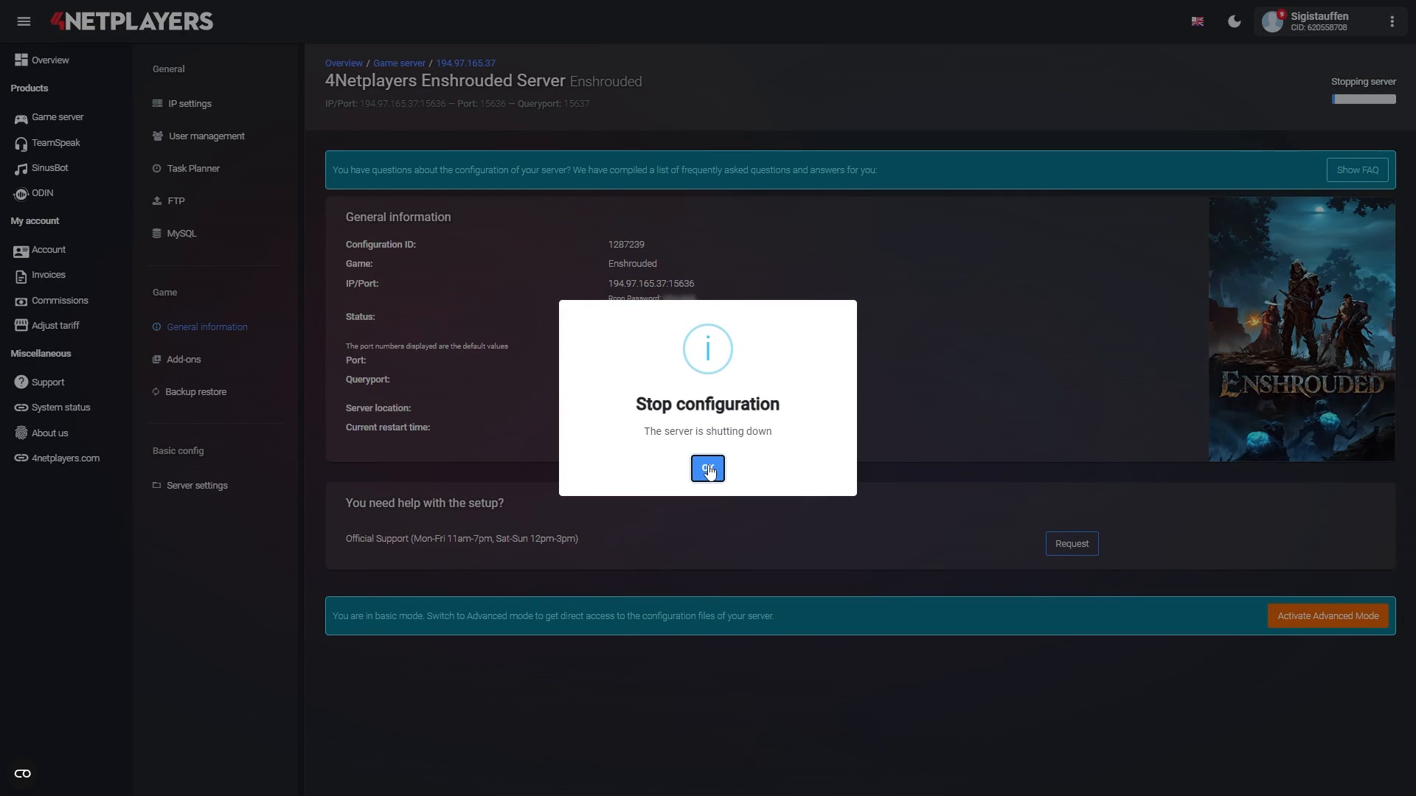
pyautogui.click(706, 469)
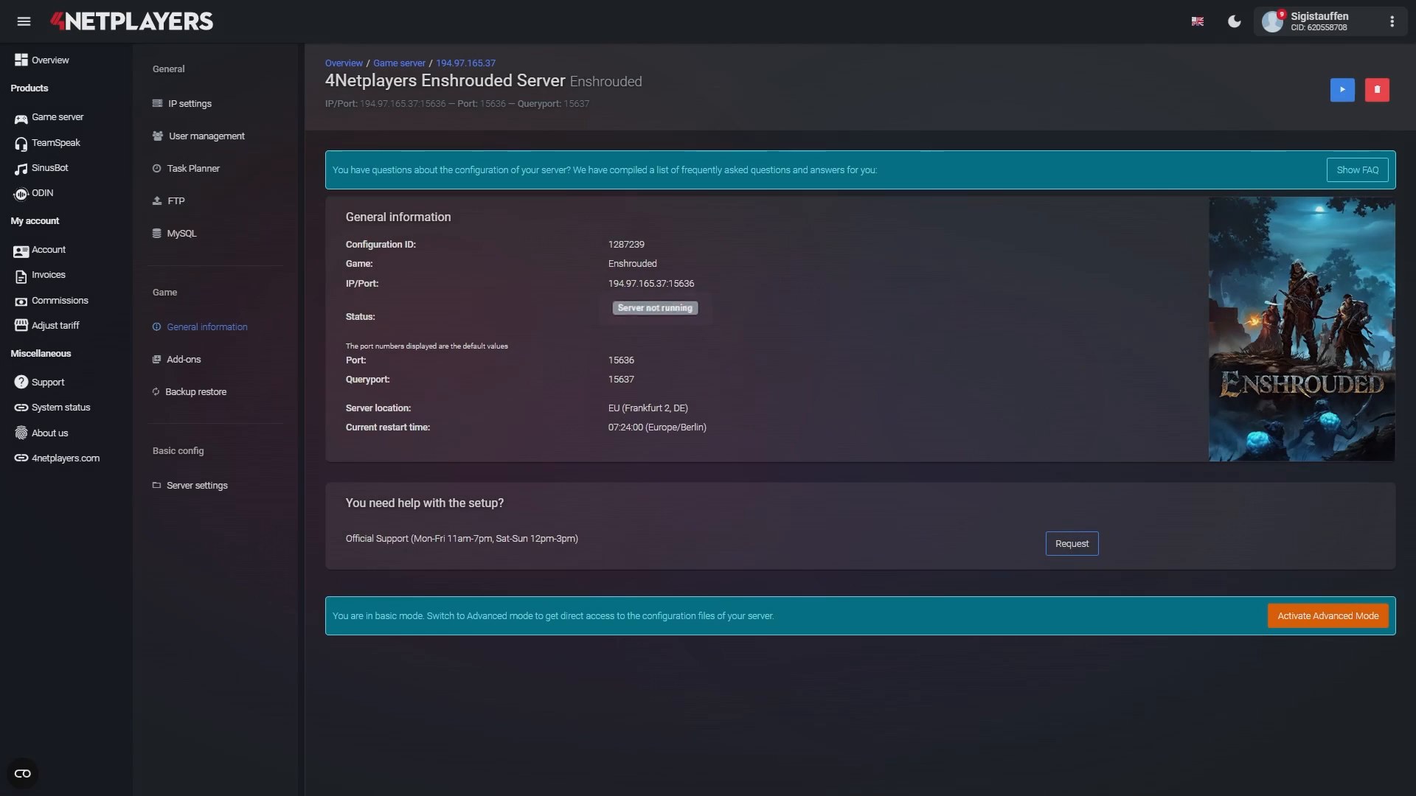
pyautogui.click(175, 201)
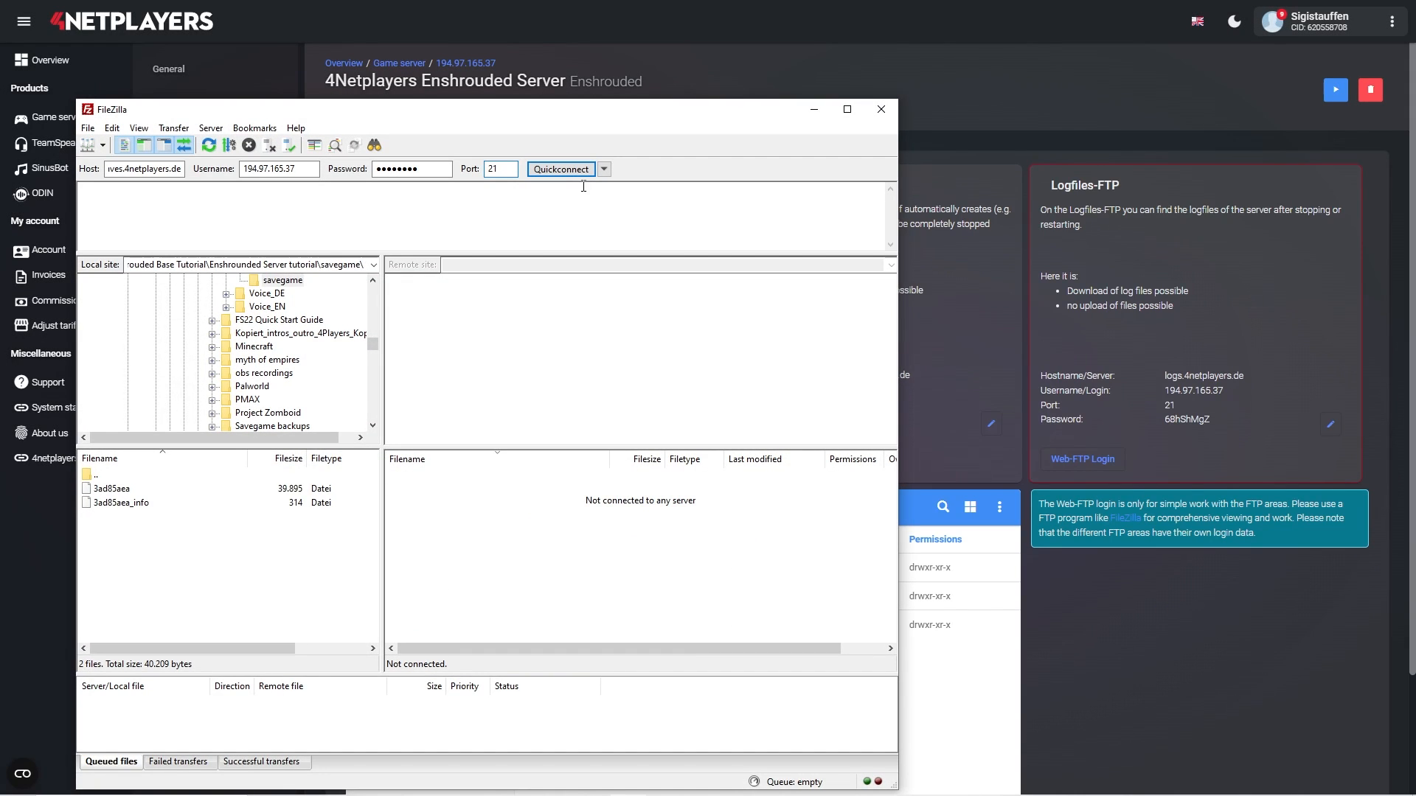
# Quickconnect to the savegame FTP server and enter remote folder 1287239.
pyautogui.click(560, 169)
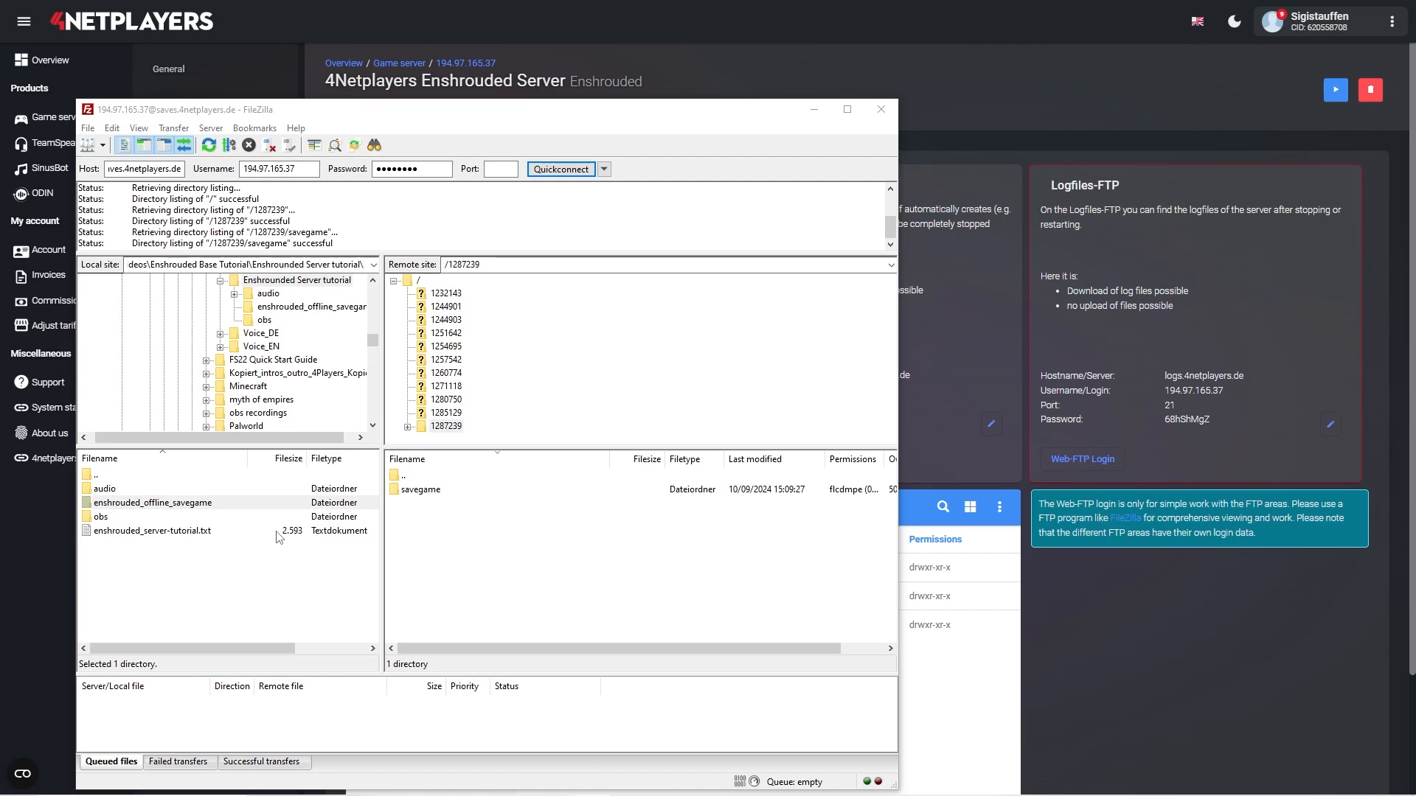
pyautogui.click(420, 488)
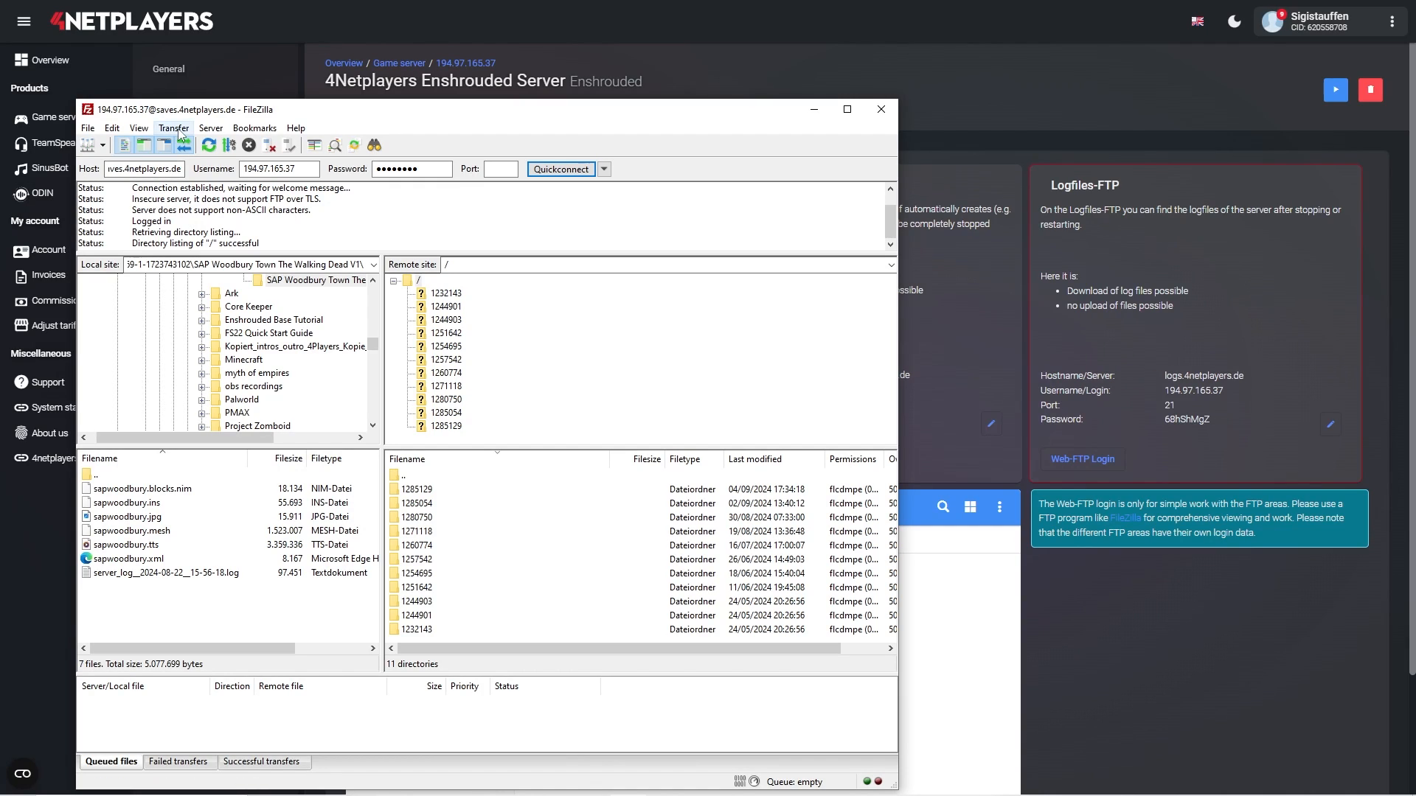
# Show the Transfer type options again to confirm Binary is checked.
pyautogui.click(173, 127)
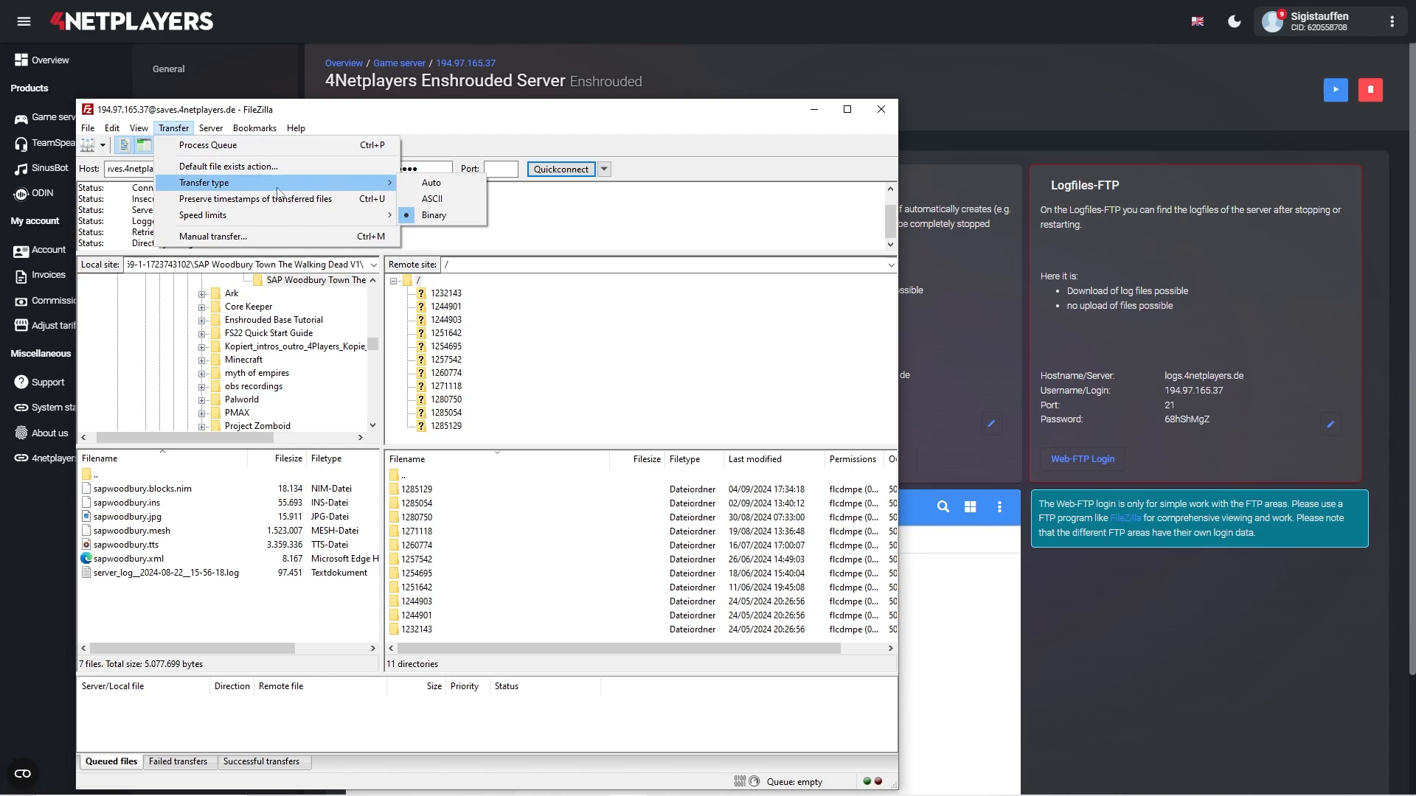
pyautogui.moveTo(434, 215)
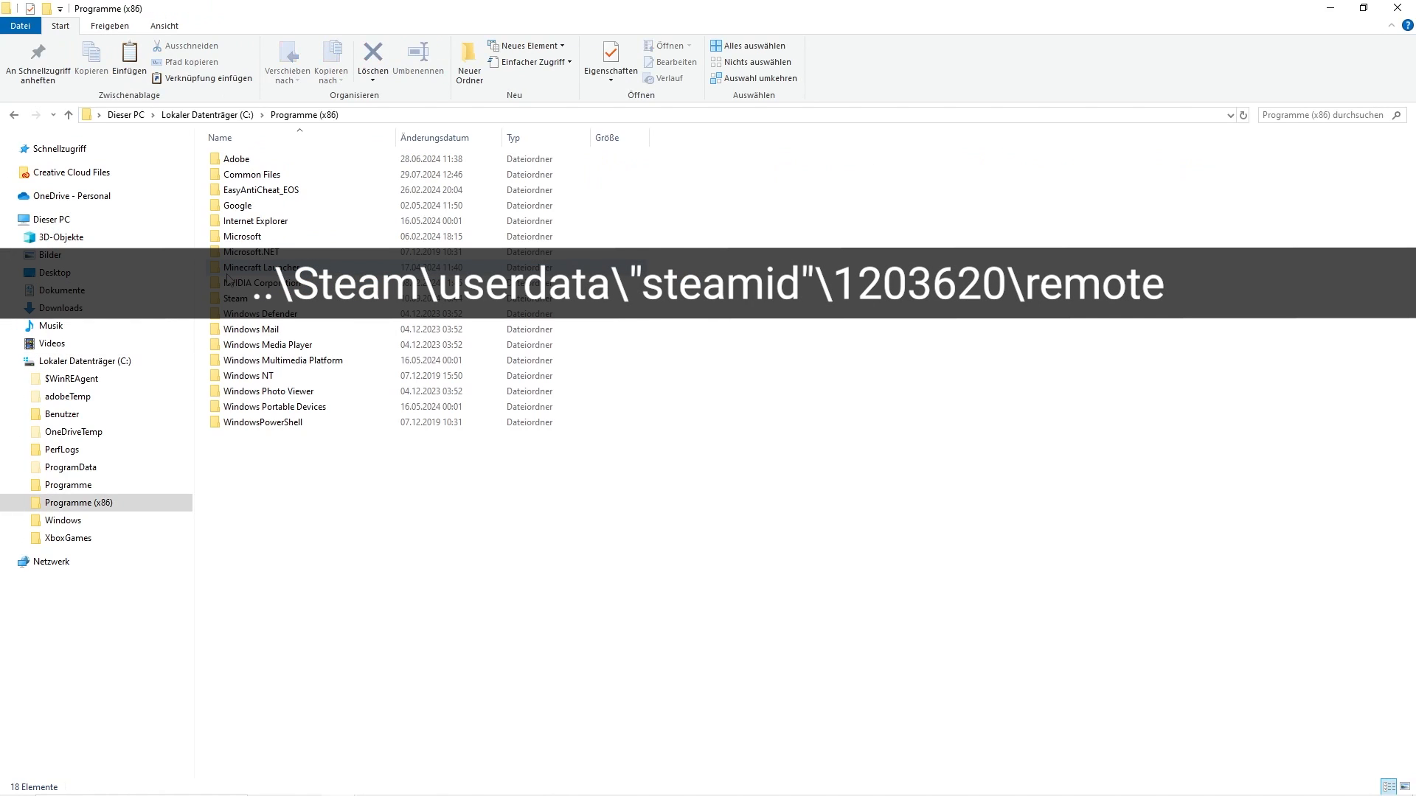
# Browse Steam\userdata\1203620\remote and rename the copied save to 3ad85aea.
pyautogui.doubleClick(236, 298)
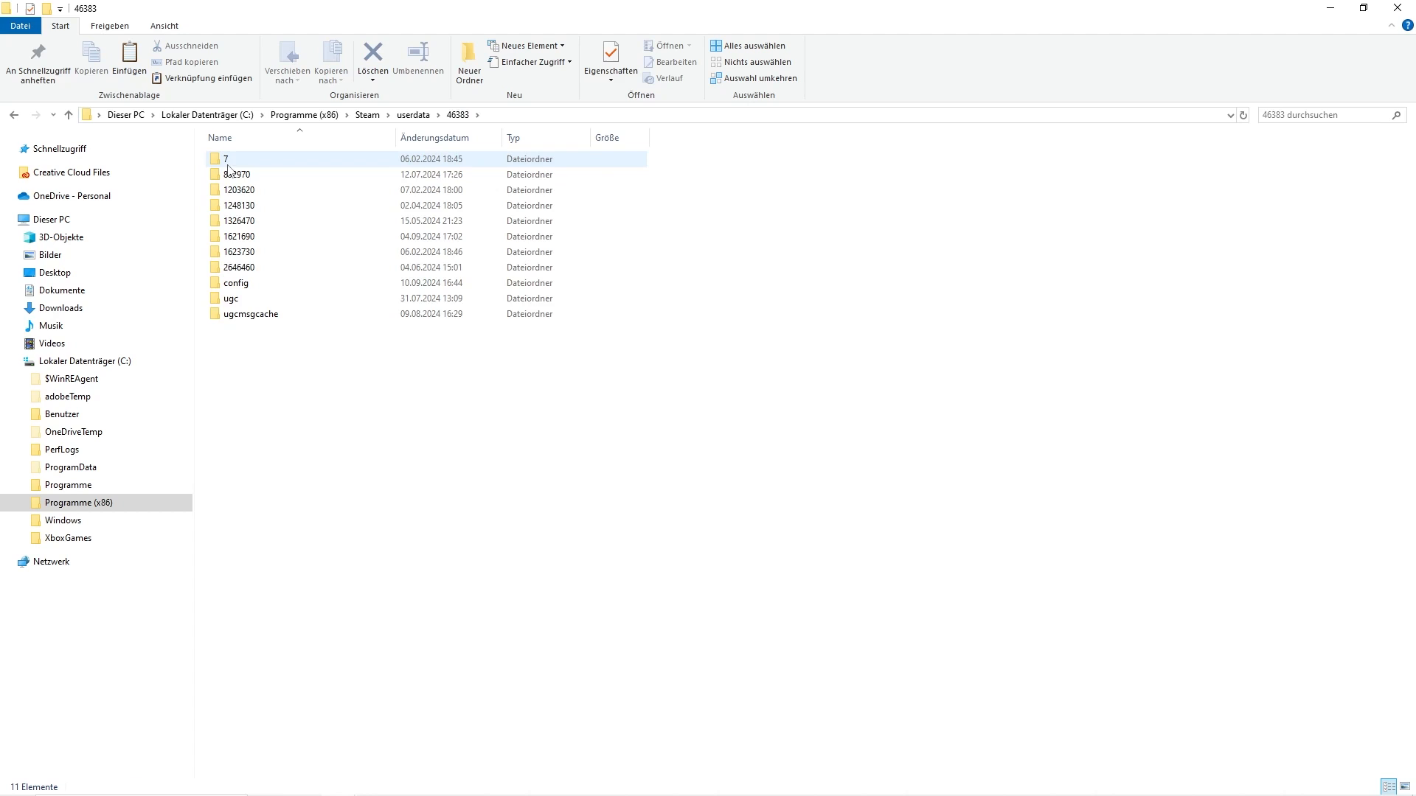
pyautogui.doubleClick(240, 190)
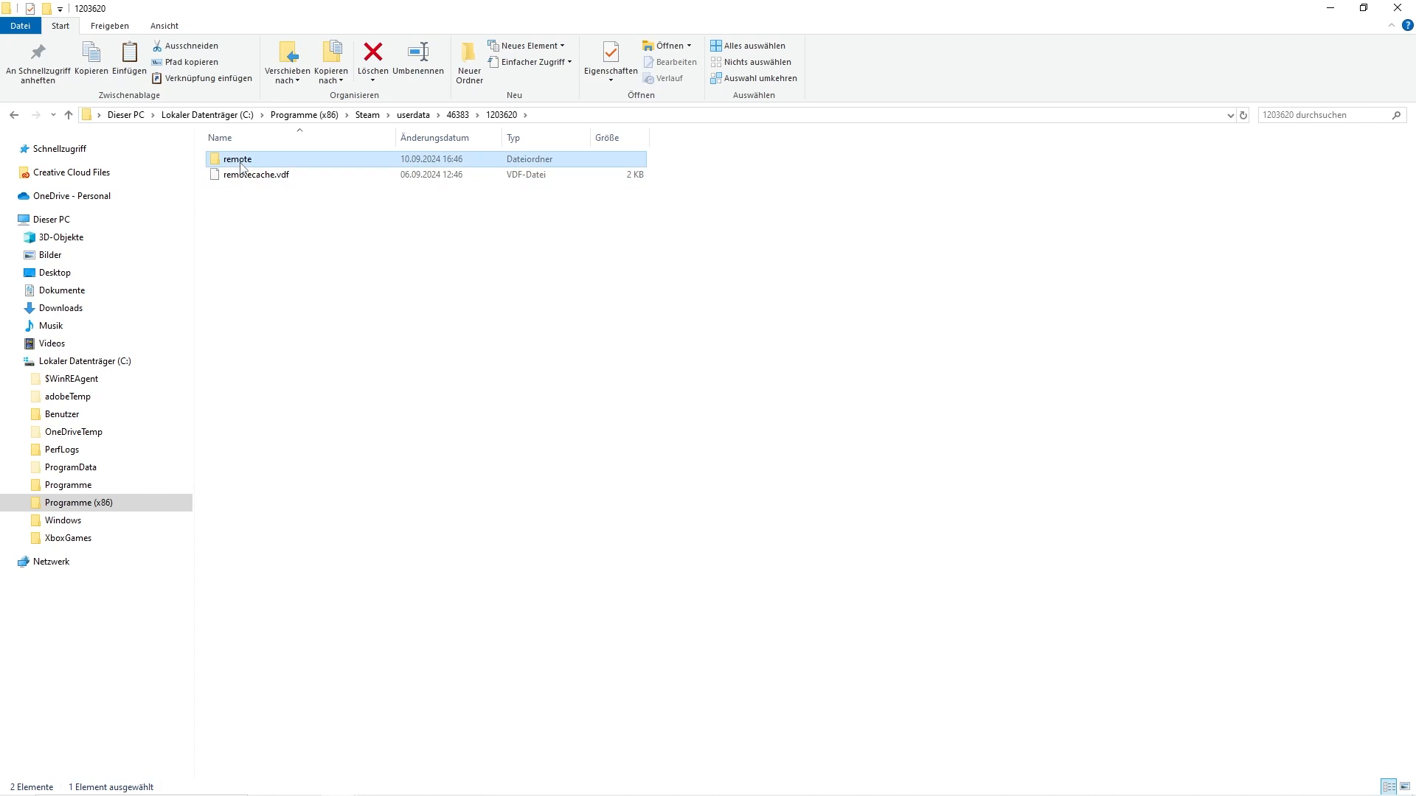
pyautogui.doubleClick(238, 159)
pyautogui.write('3ad85aea')
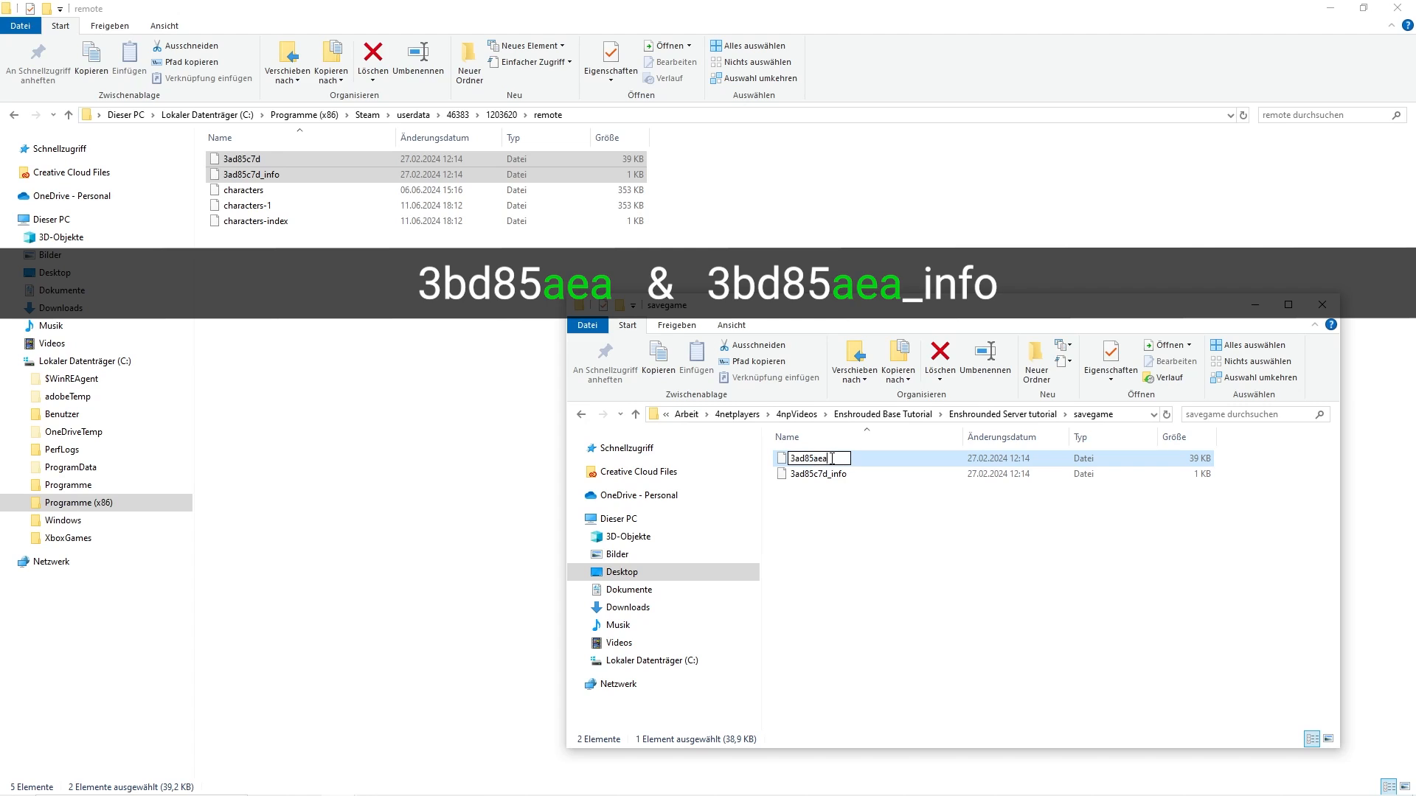
pyautogui.click(815, 474)
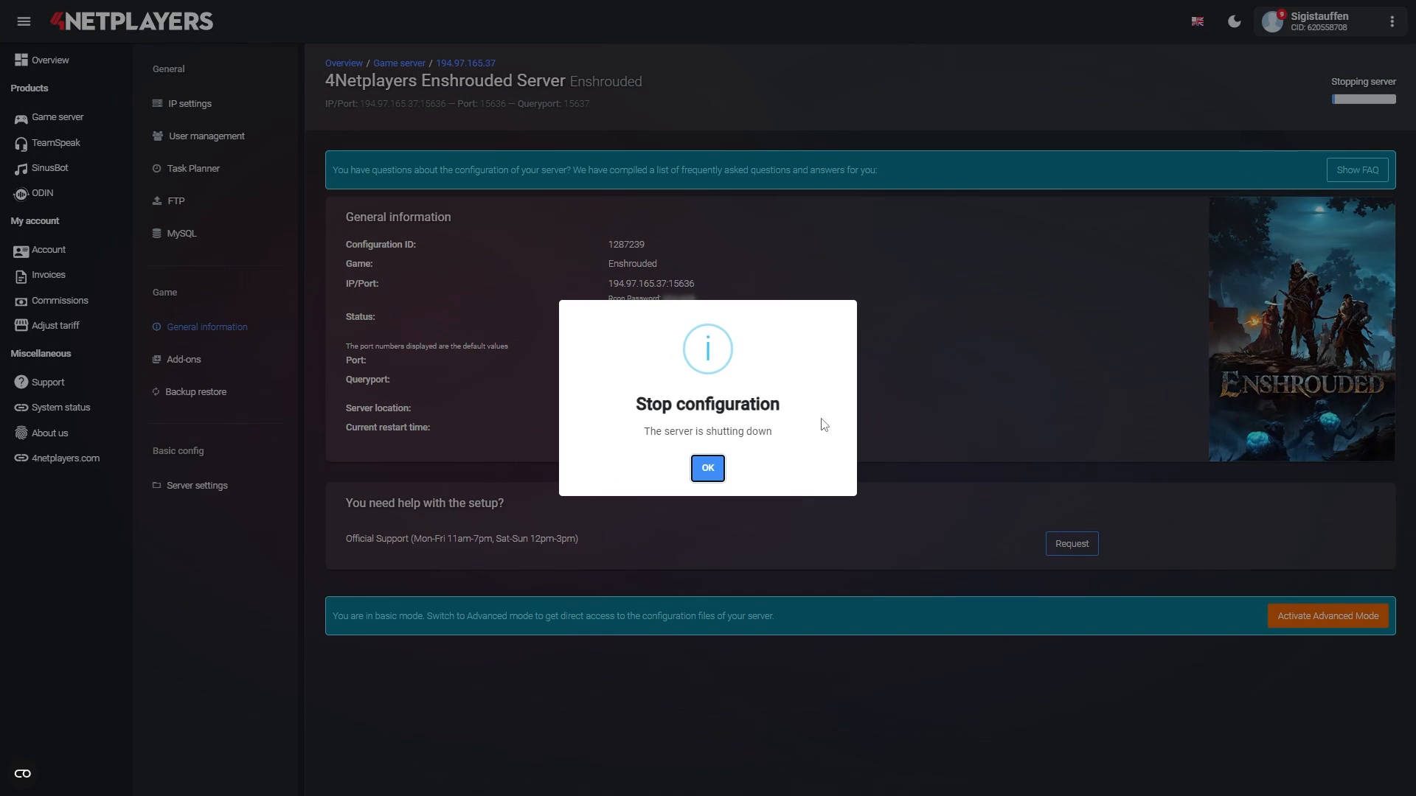
# Confirm the Stop configuration dialog and return to FileZilla showing the 3ad85aea files.
pyautogui.click(706, 467)
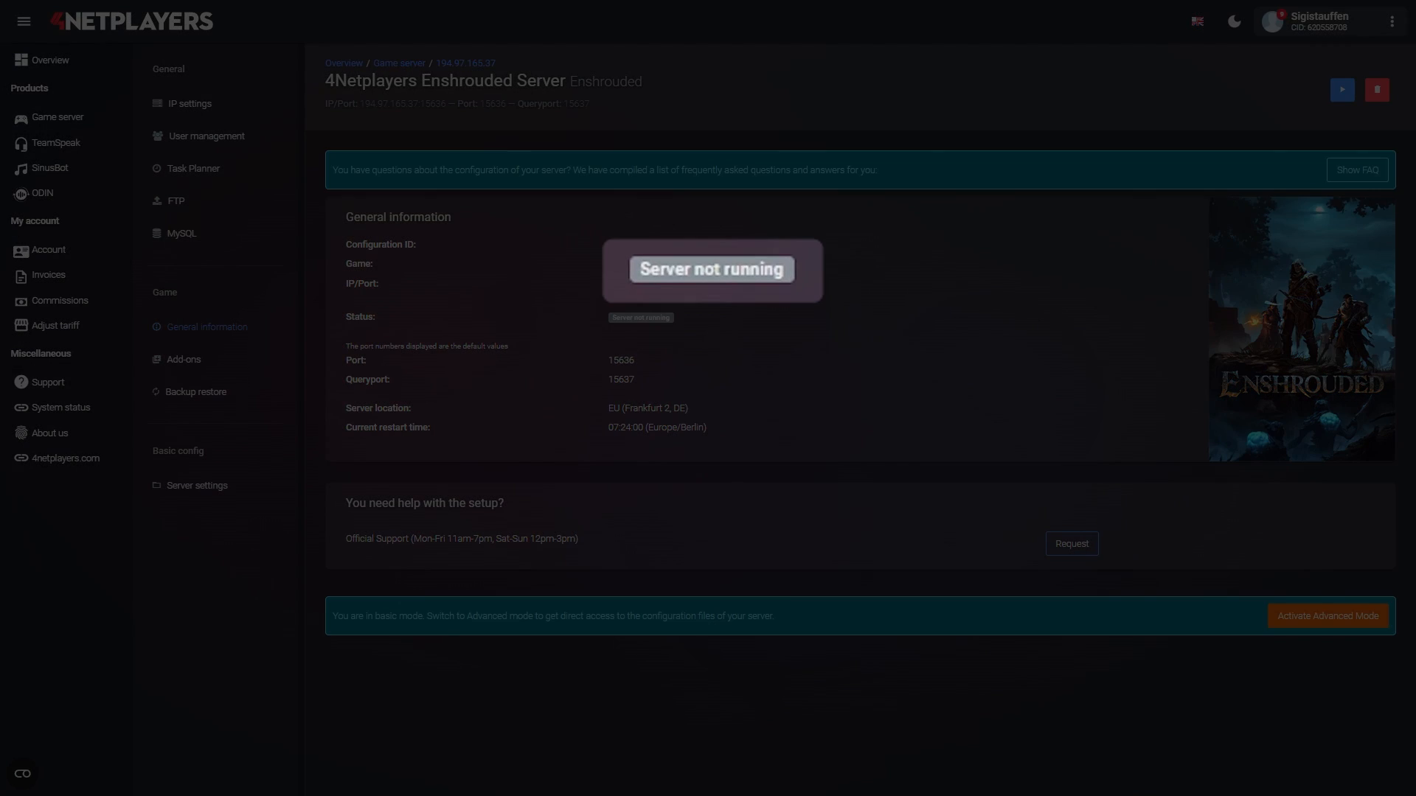
pyautogui.click(175, 201)
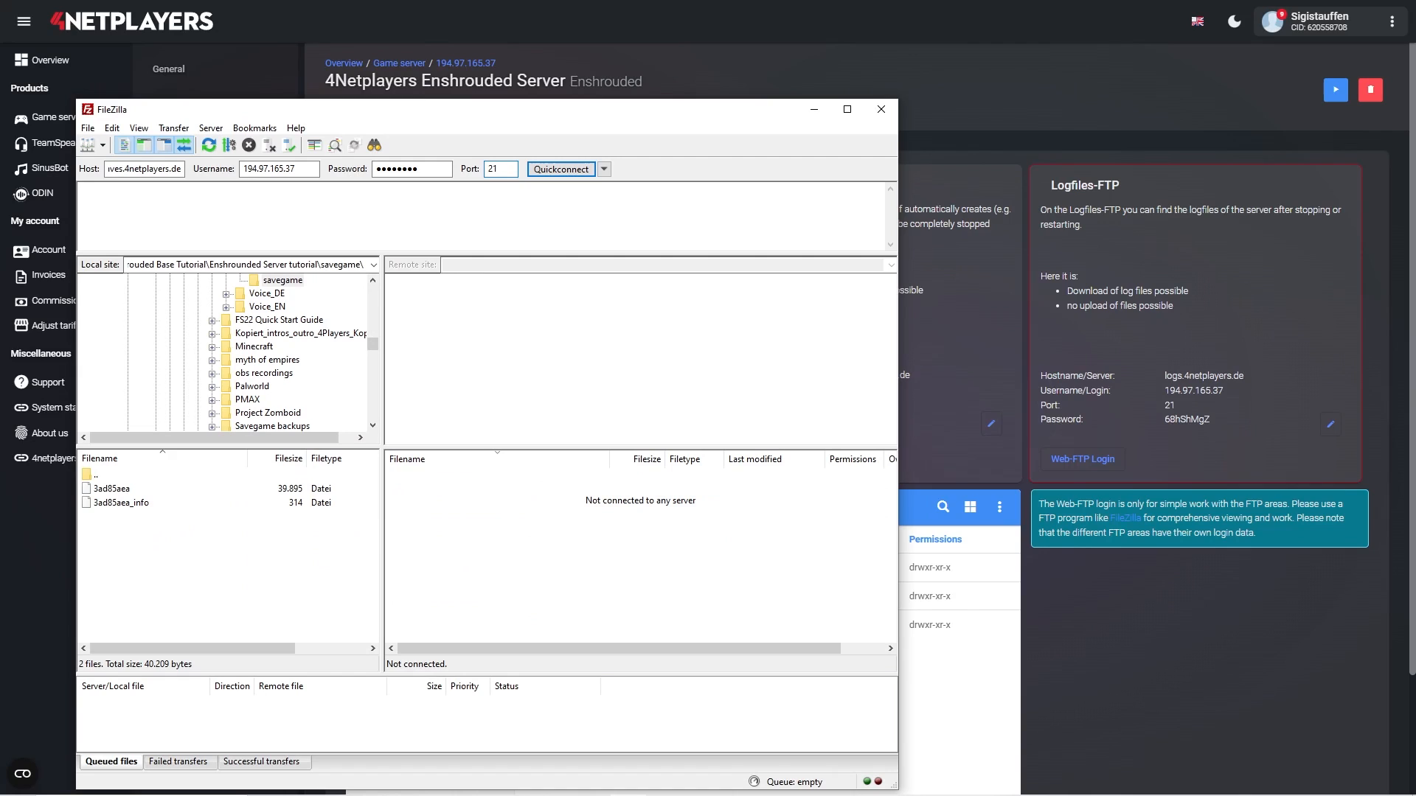
# Connect, enter /1287239/savegame, and upload 3ad85aea and 3ad85aea_info with Overwrite.
pyautogui.click(559, 169)
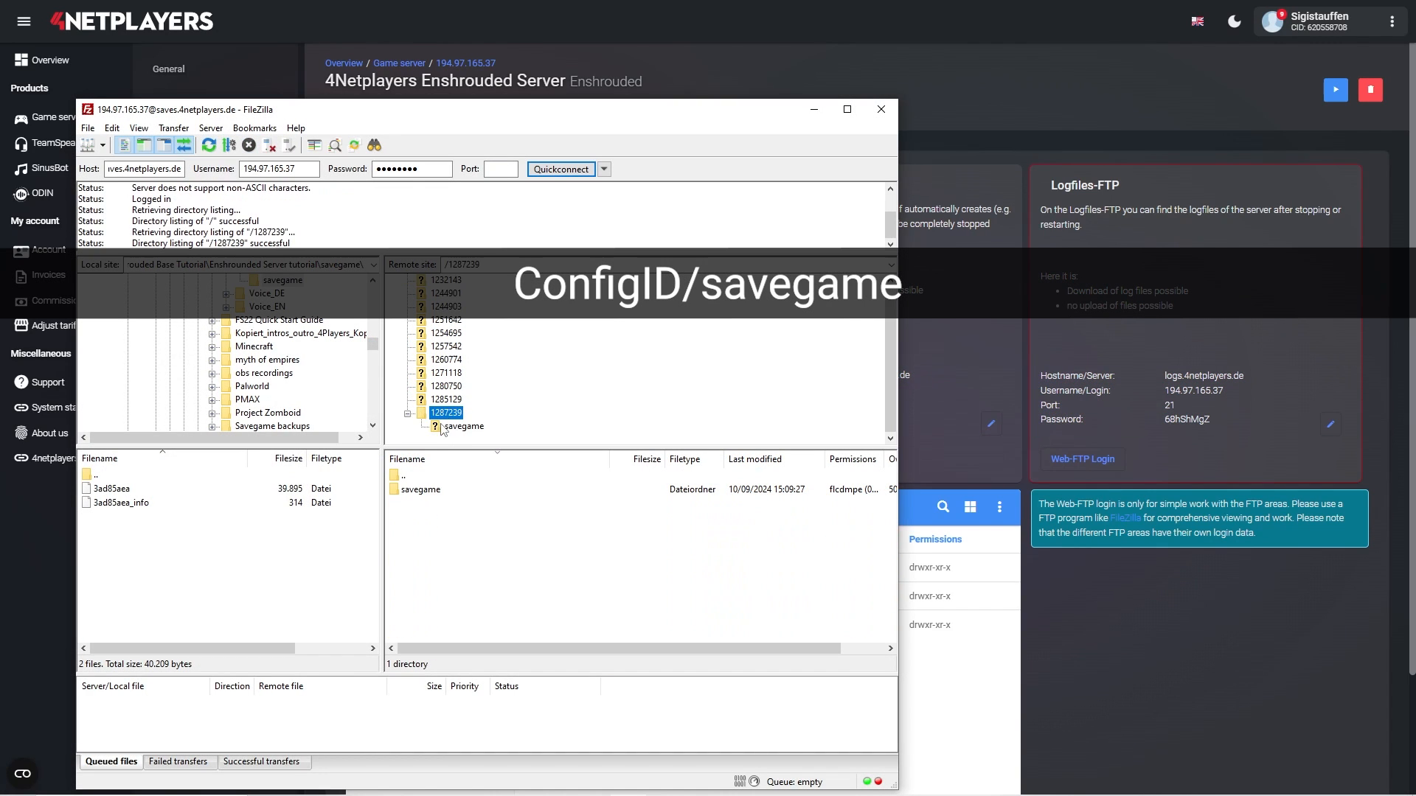
pyautogui.click(419, 488)
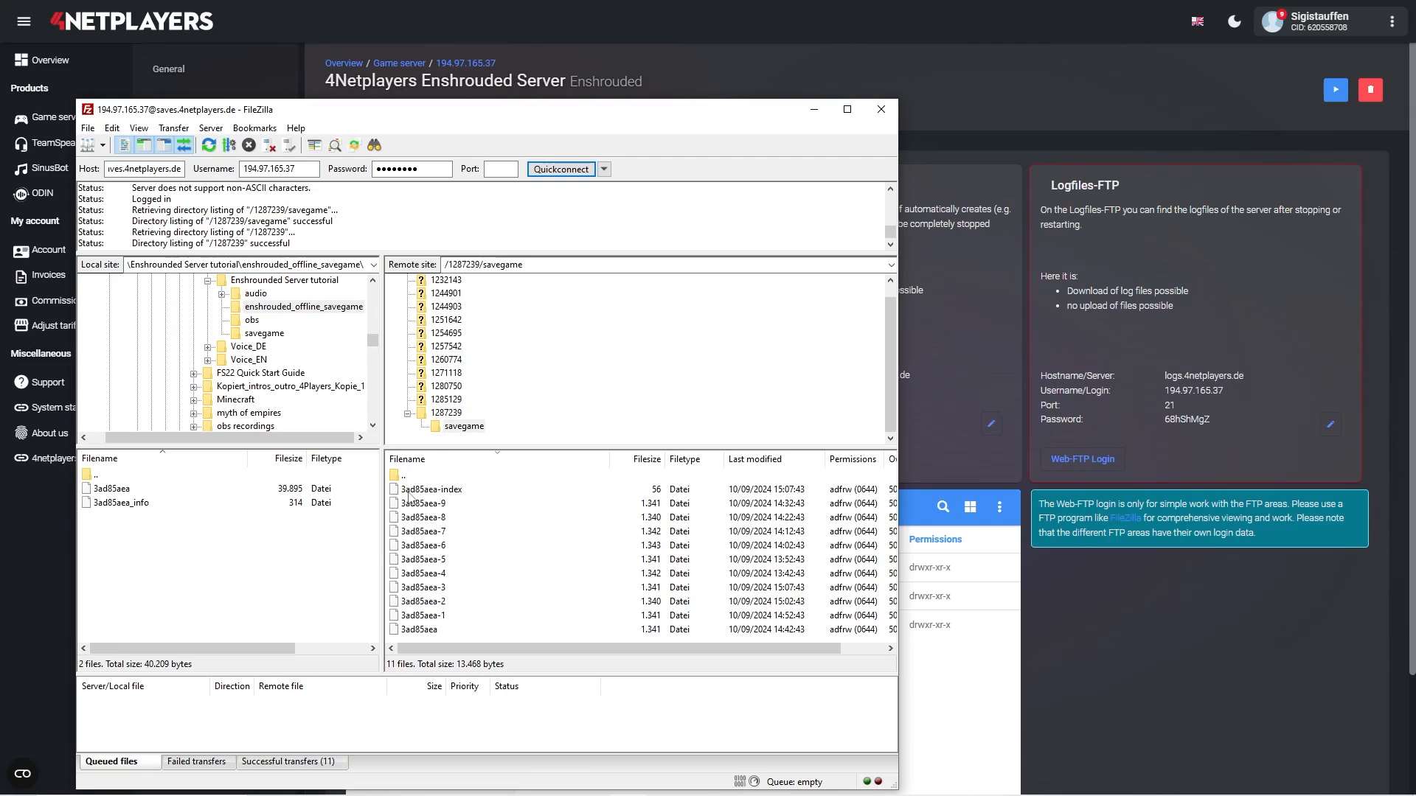
pyautogui.click(111, 488)
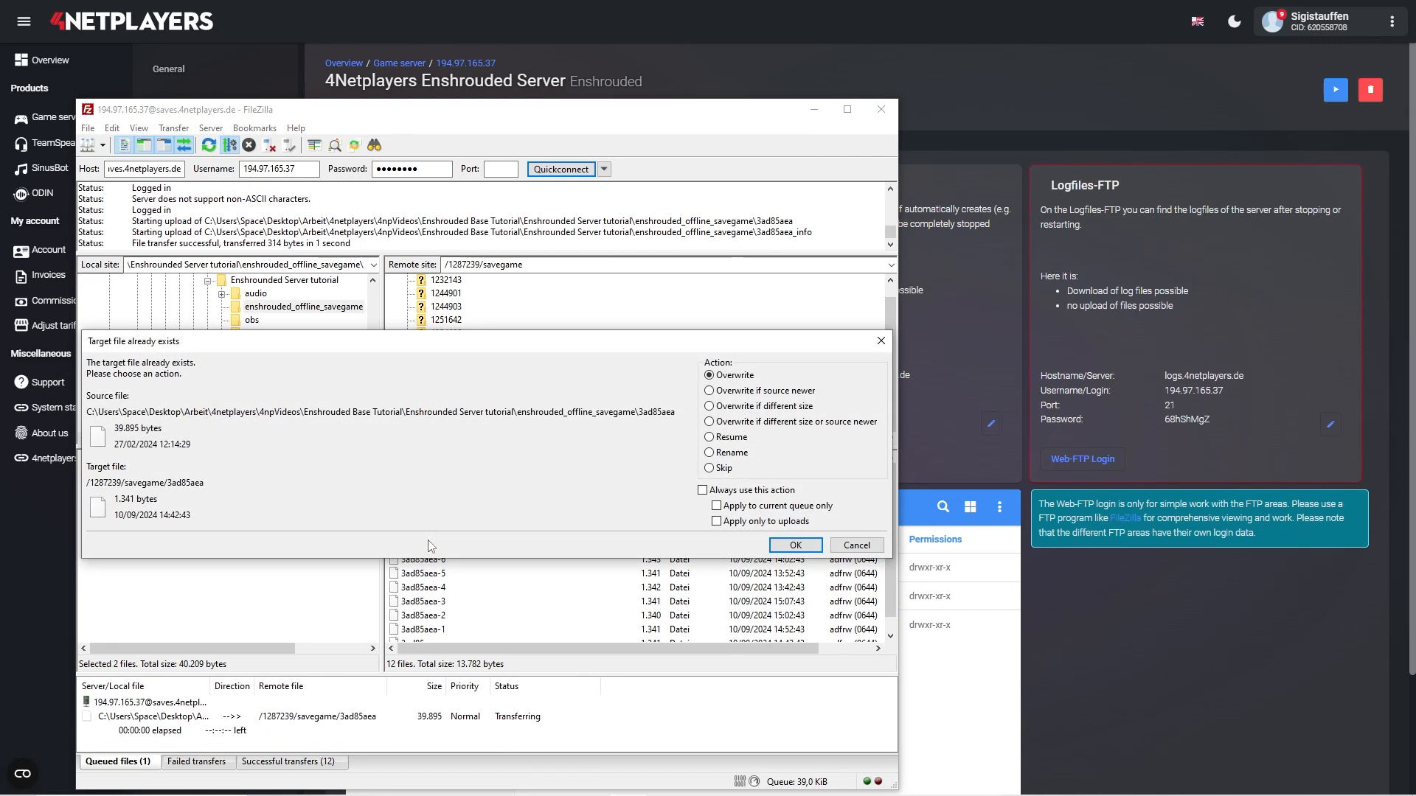
pyautogui.click(794, 545)
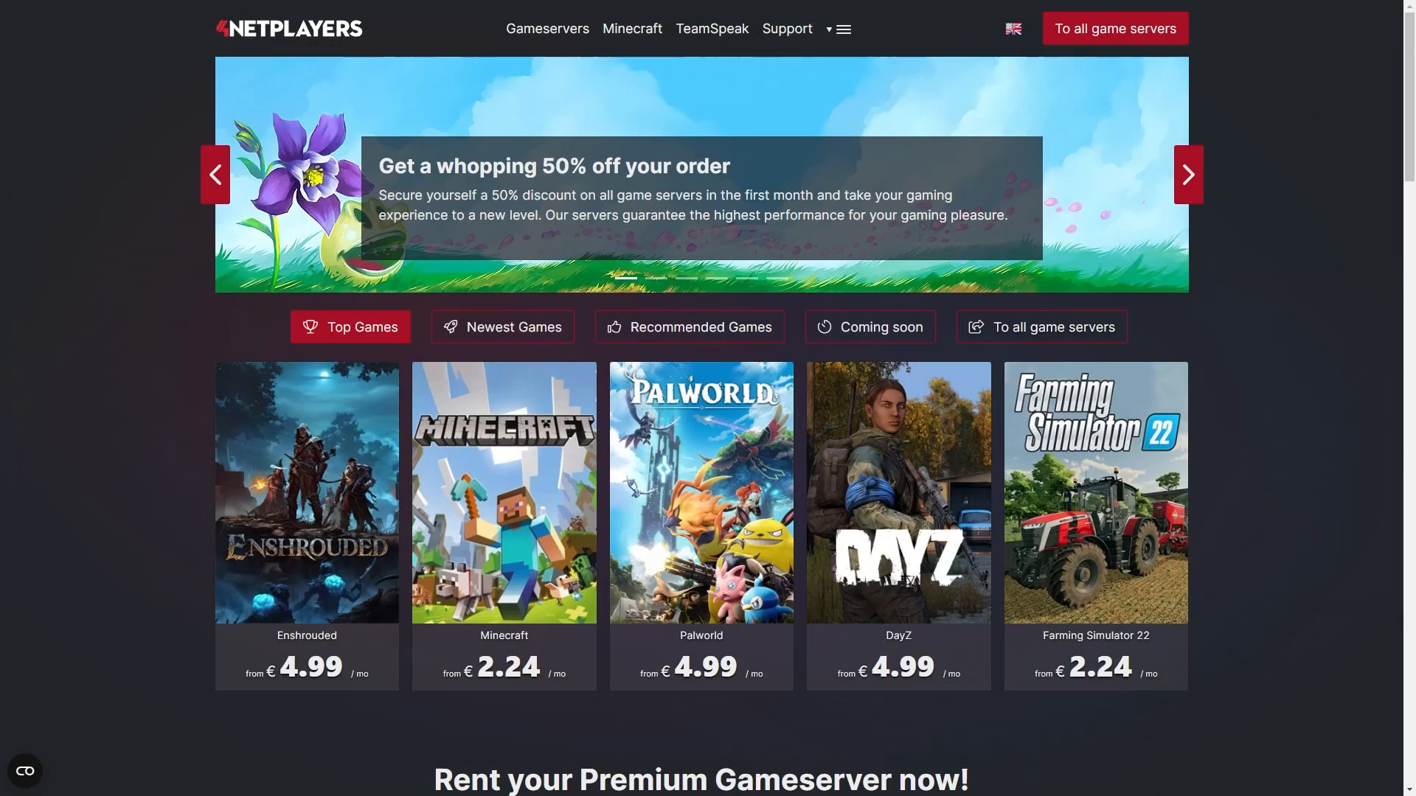
# Search 'Ens' in the game list, pick the Enshrouded offer, and proceed to checkout.
pyautogui.write('E')
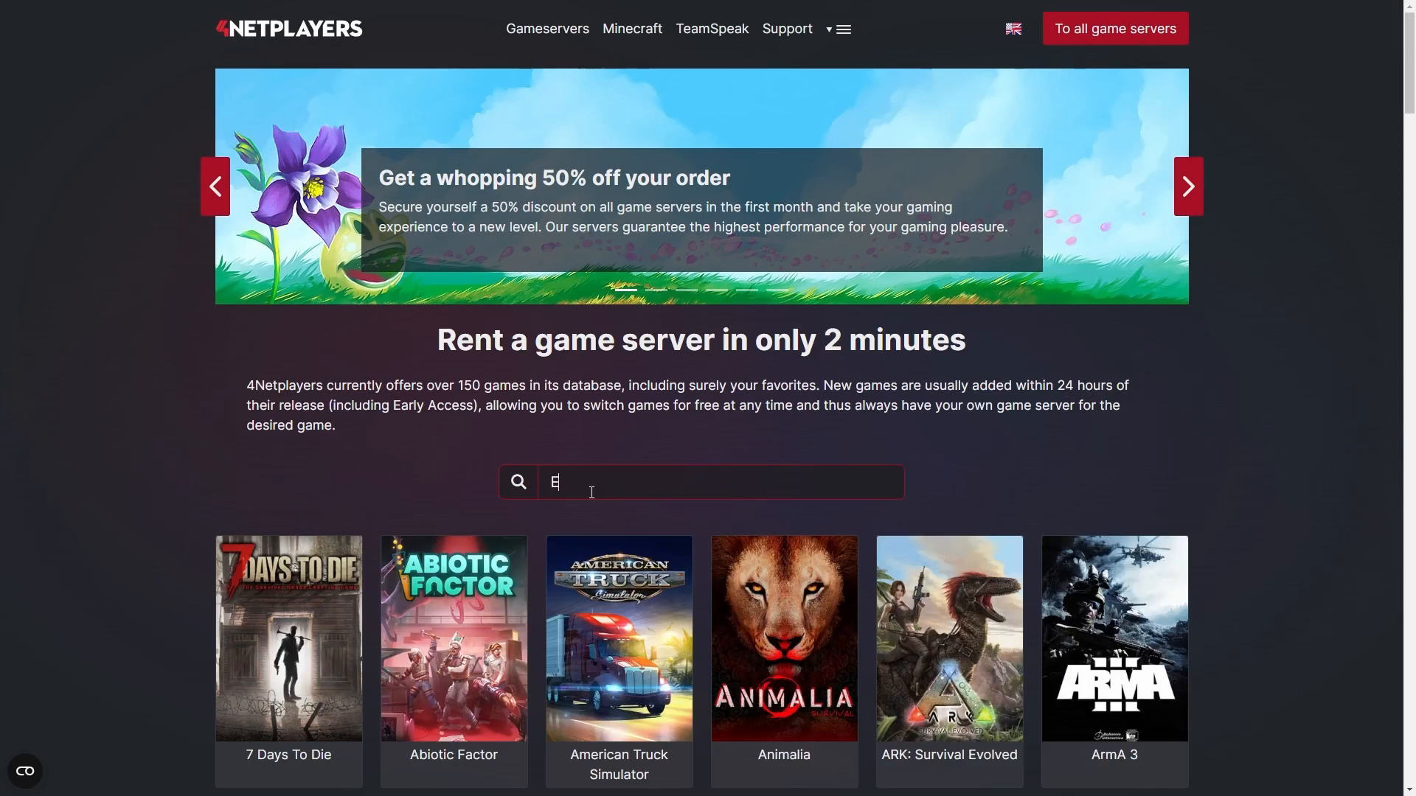
pyautogui.write('ns')
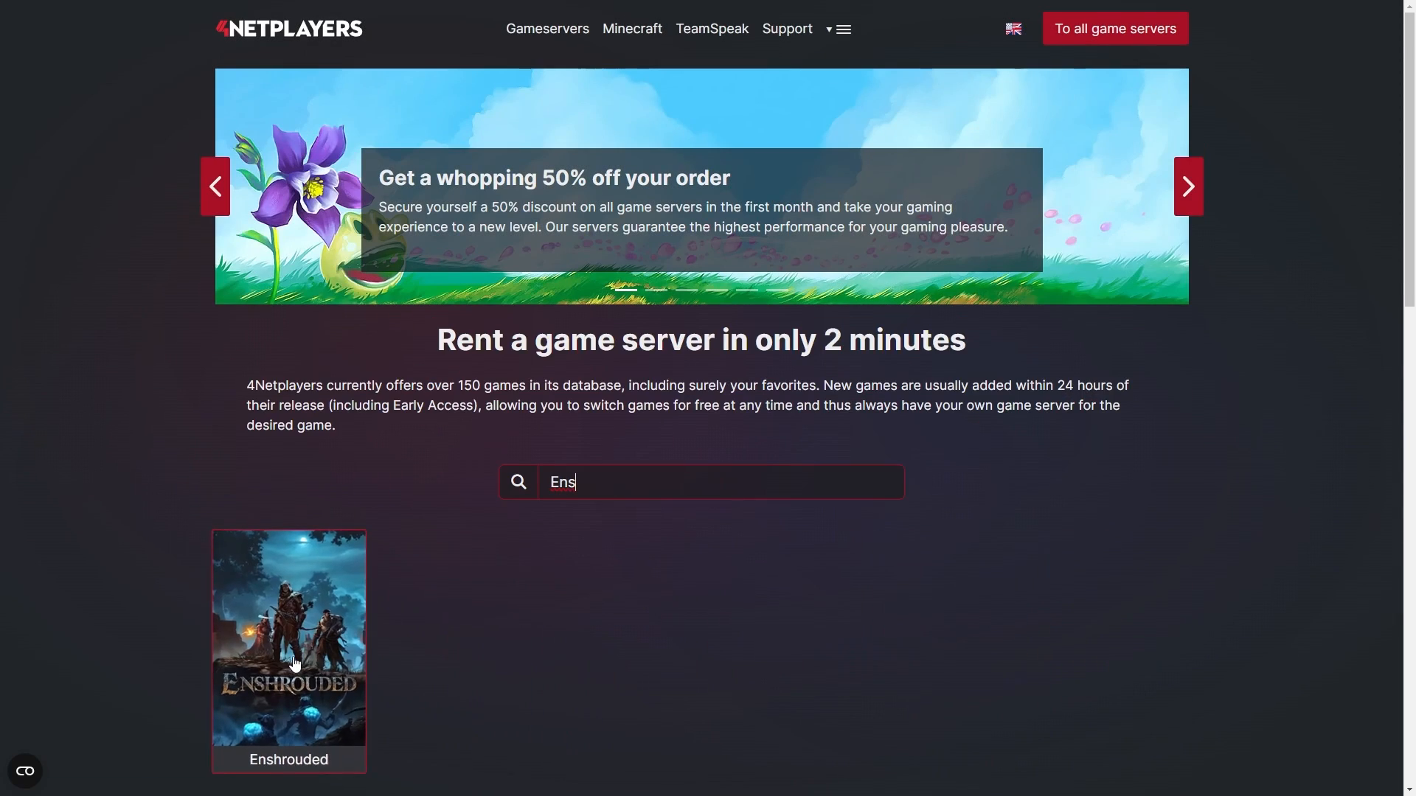
pyautogui.click(288, 642)
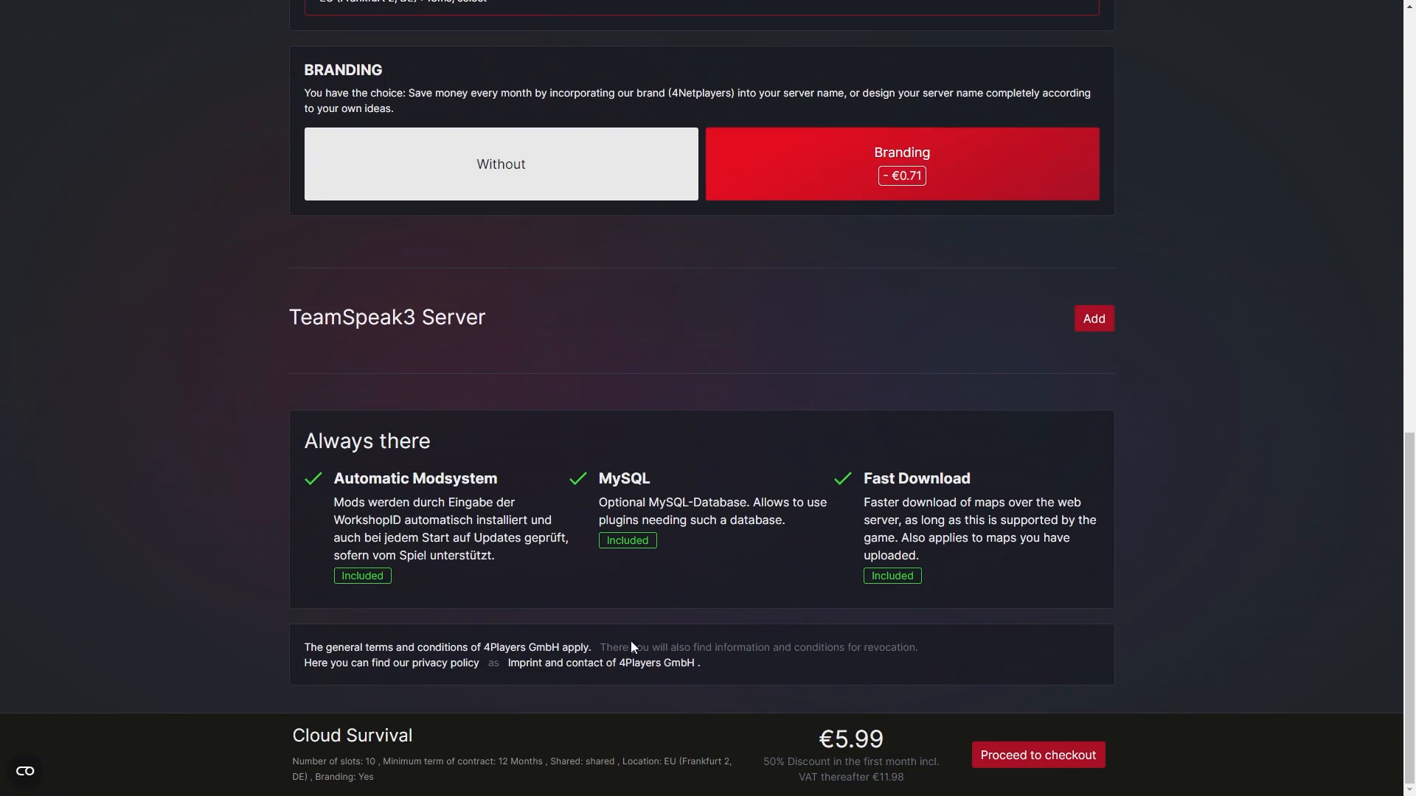
pyautogui.click(1037, 755)
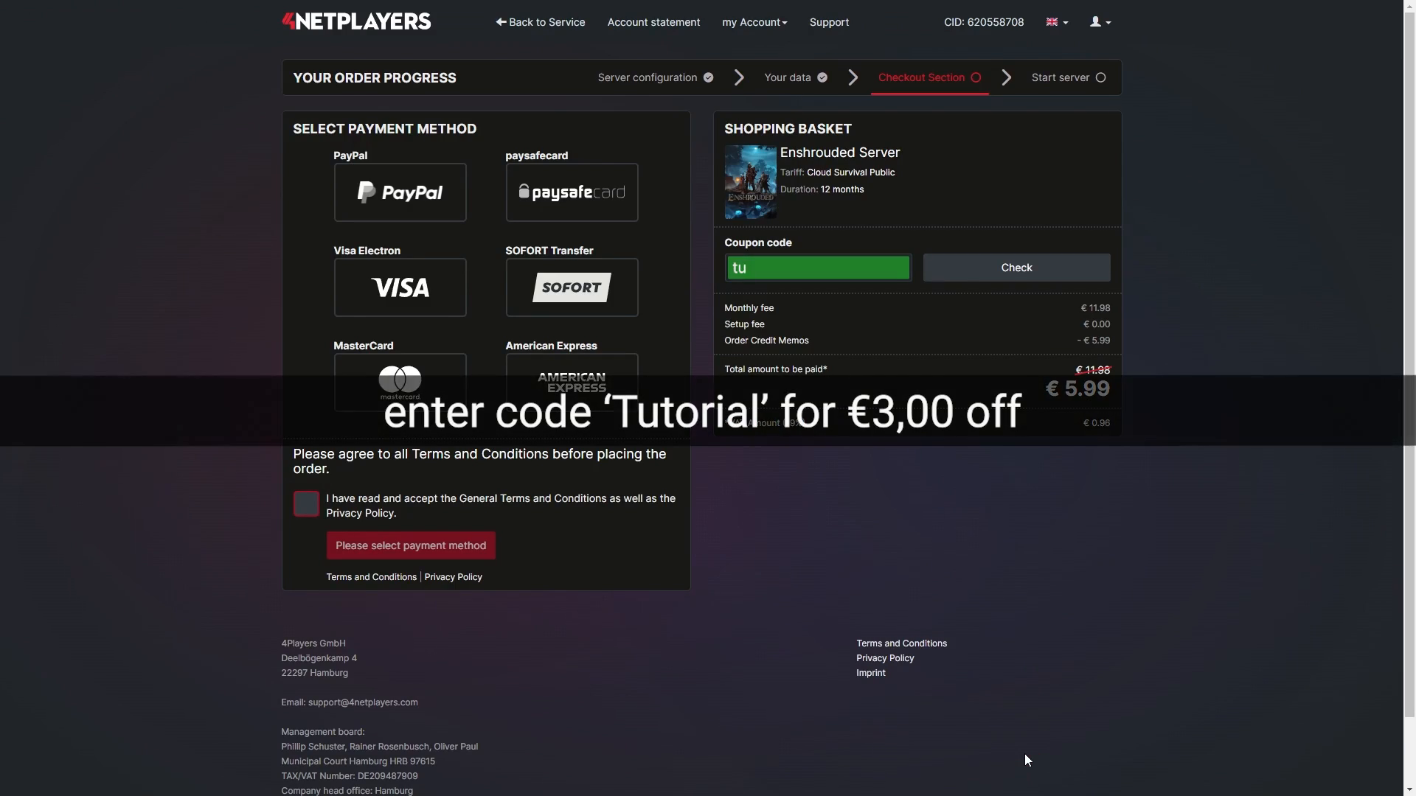